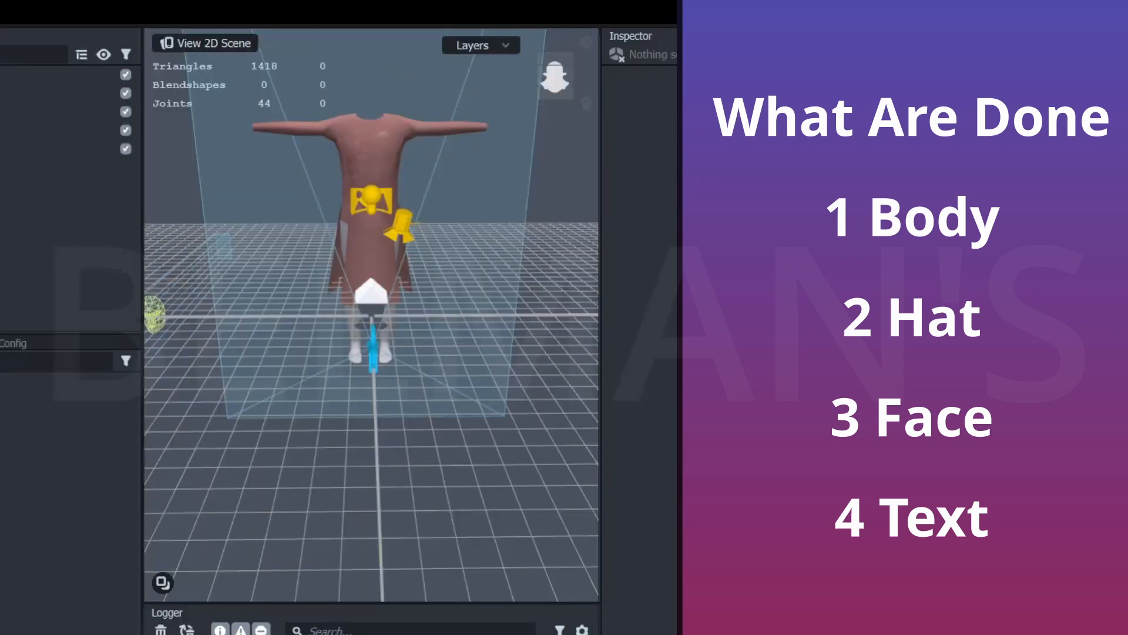
mouse_move(417, 369)
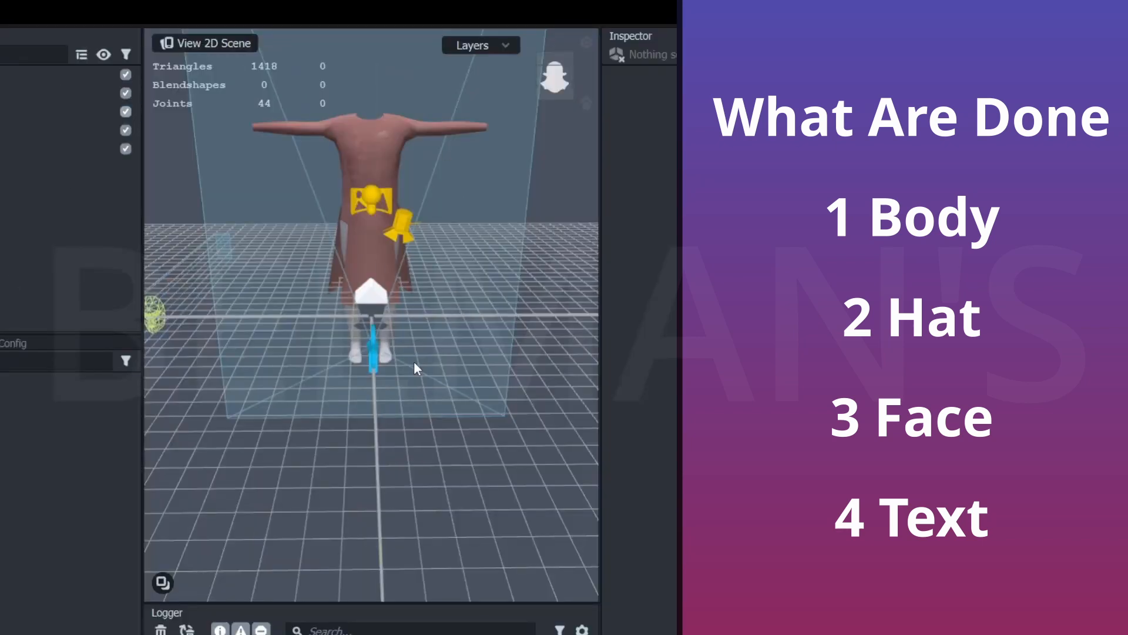